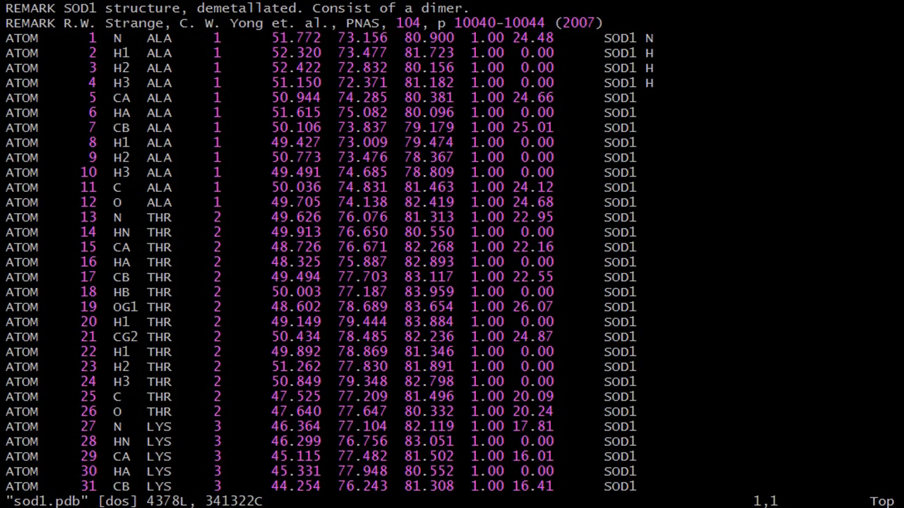
# Scroll through sod1.pdb from chain SOD1 past the TER break to the end of SOD2.
pyautogui.scroll(-3)
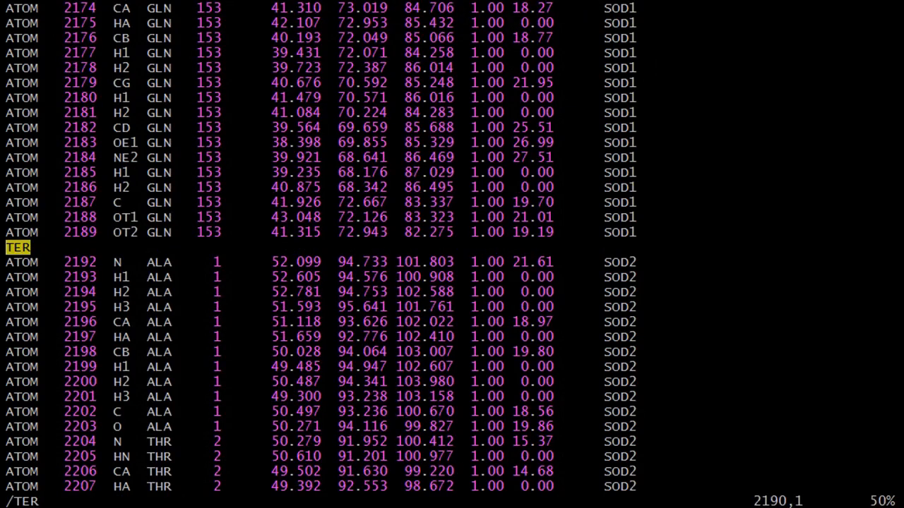
pyautogui.moveTo(521, 347)
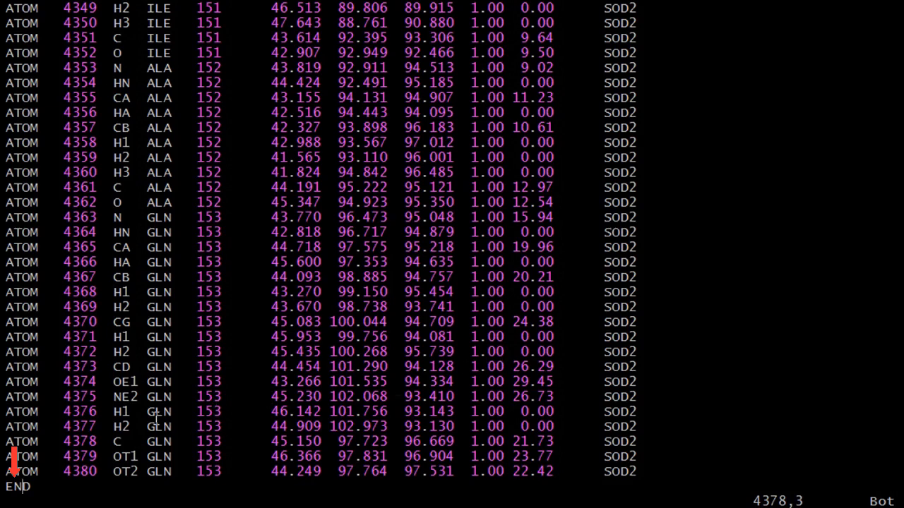
pyautogui.moveTo(271, 348)
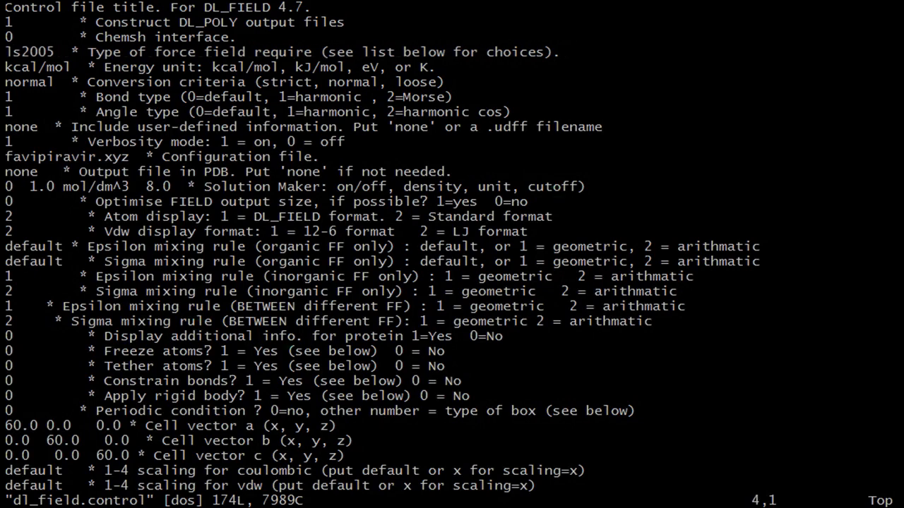
# Replace opls2005 with charmm22_prot and favipiravir.xyz with sod1.pdb in dl_field.control.
pyautogui.write('charmm22_pro')
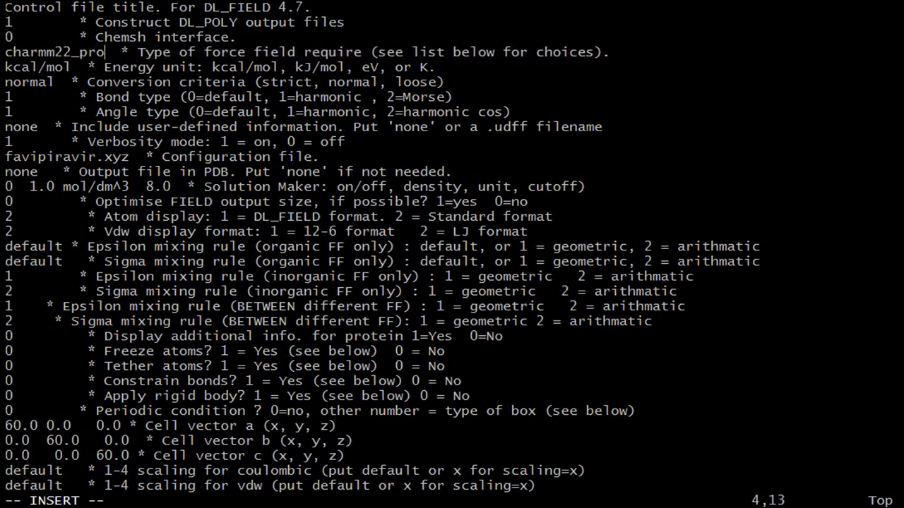
pyautogui.write('t')
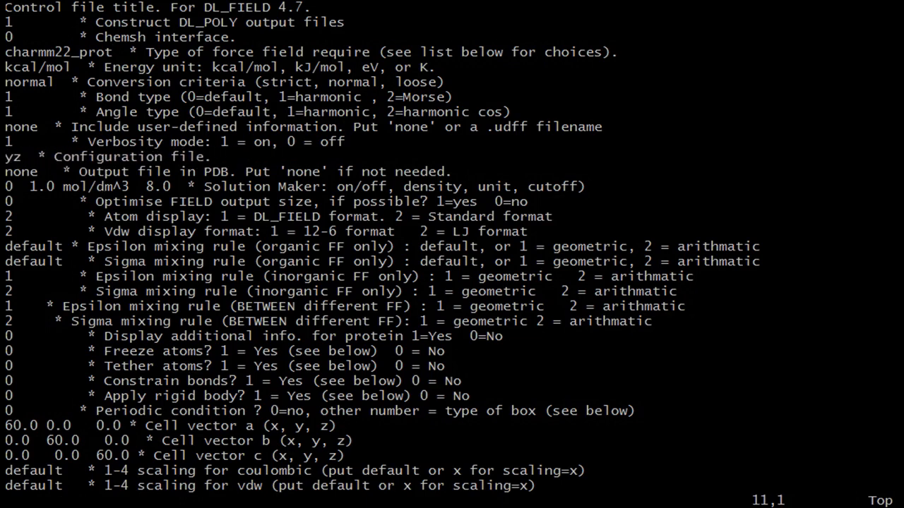
pyautogui.write('sod1.')
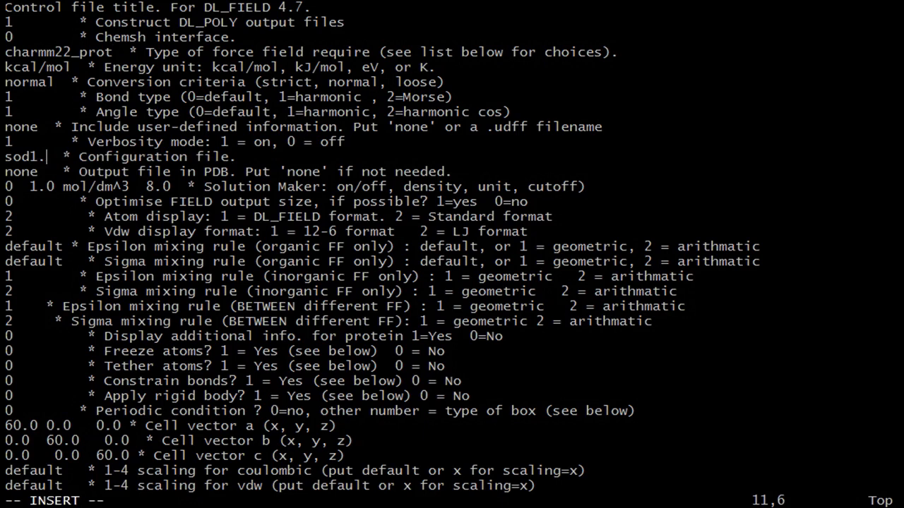
pyautogui.write('pdb')
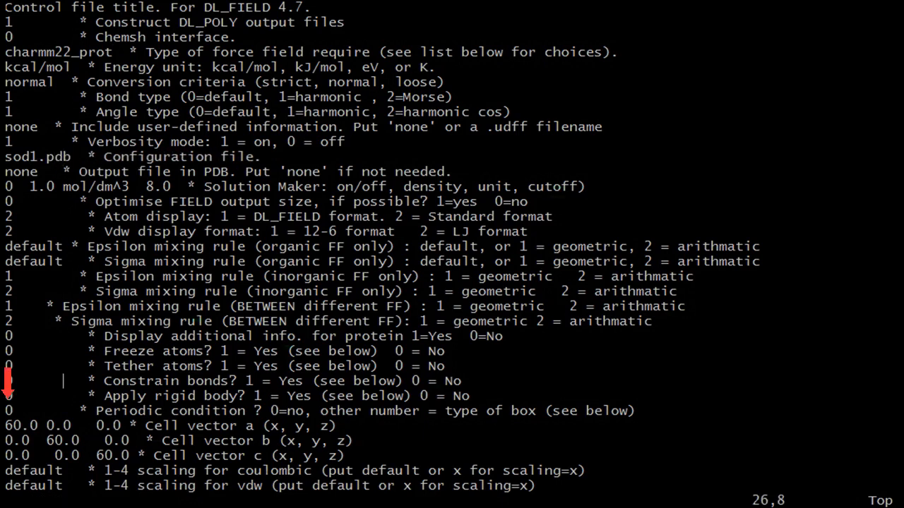
pyautogui.scroll(-3)
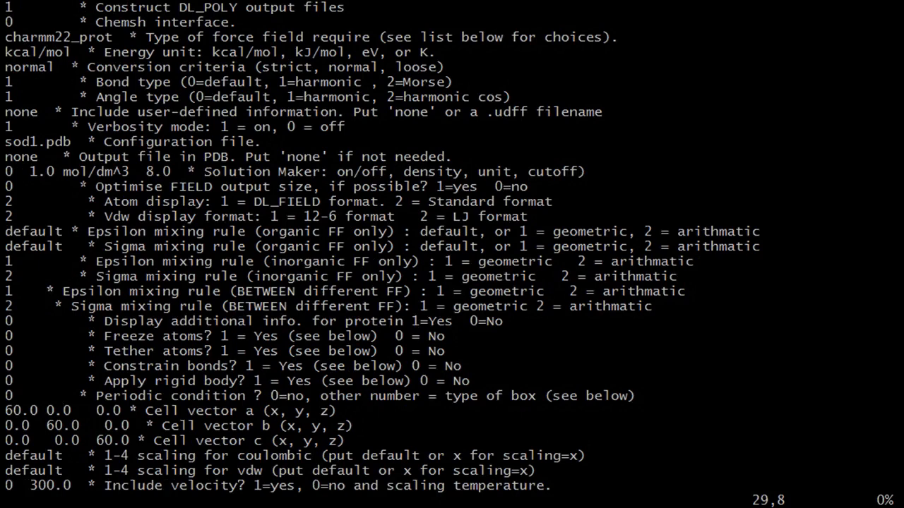
pyautogui.scroll(-3)
pyautogui.write('./')
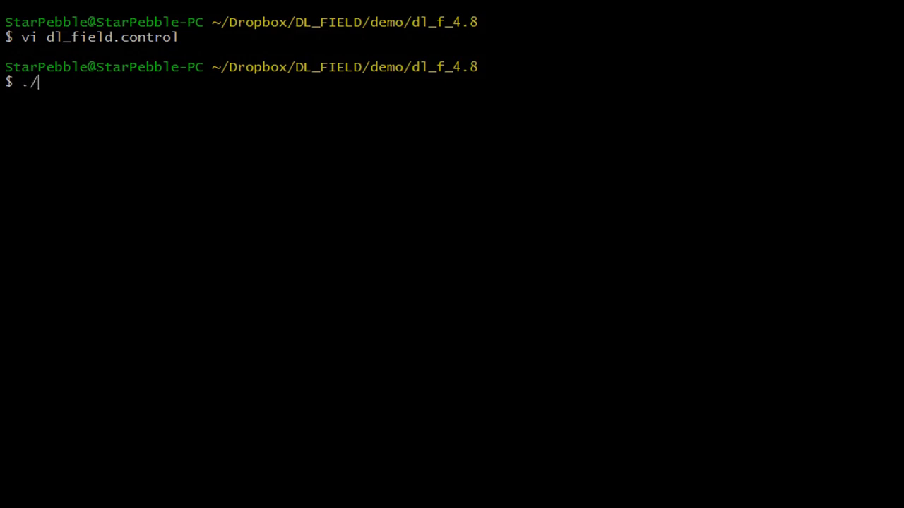
# Run DL_FIELD to convert the SOD1 and SOD2 chains, then cd into output.
pyautogui.write('dl_field')
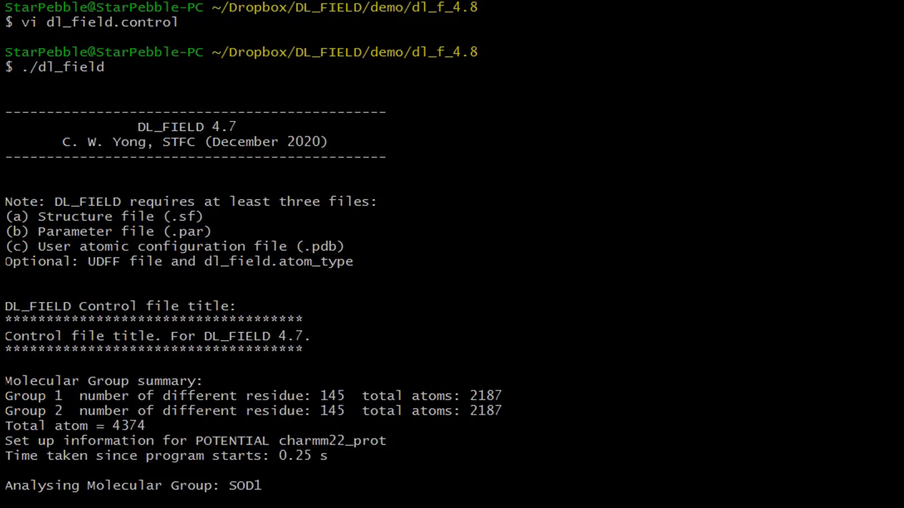
pyautogui.scroll(-3)
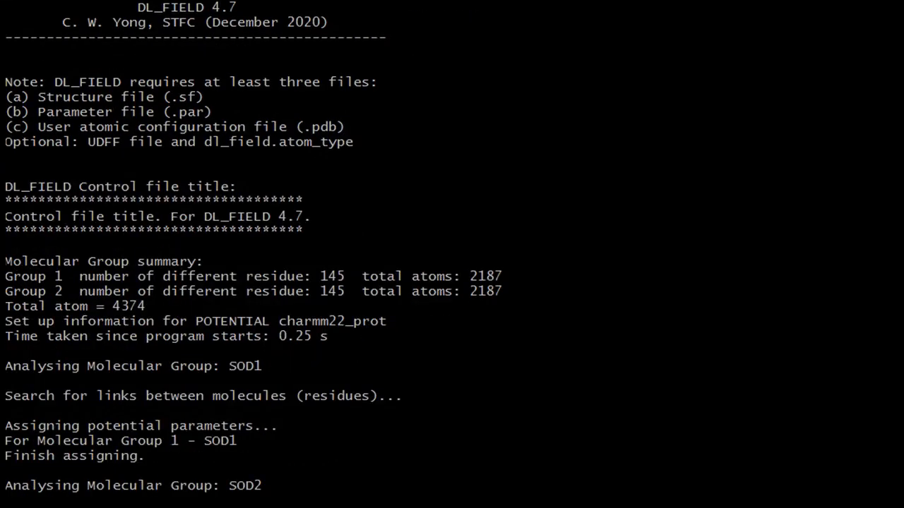
pyautogui.scroll(-3)
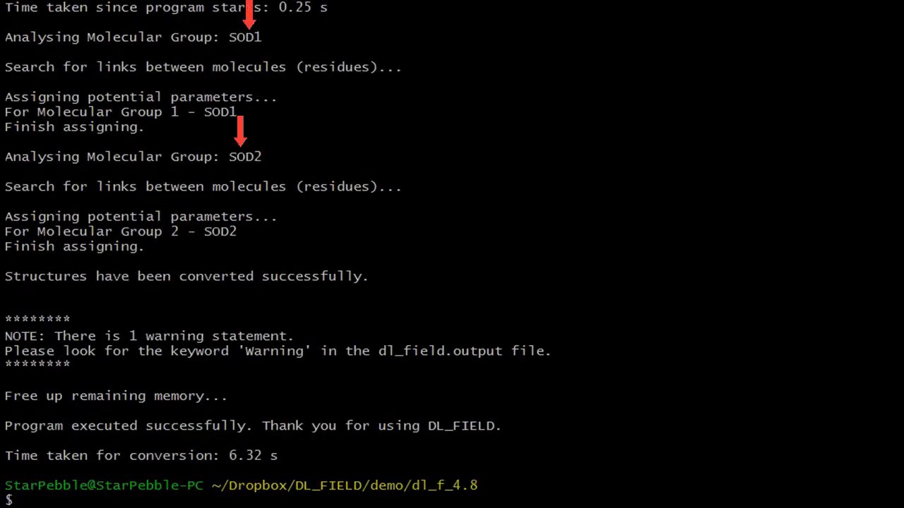
pyautogui.write('c')
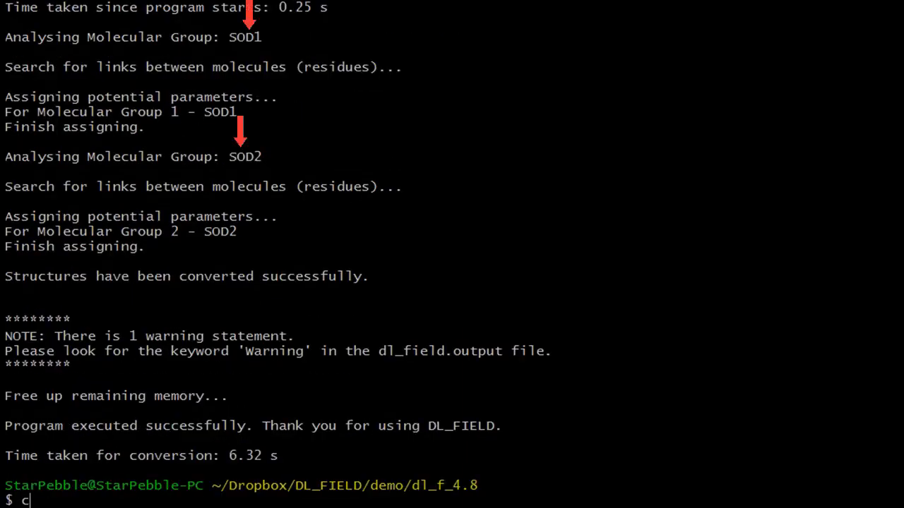
pyautogui.write('d output')
pyautogui.write('vi dl_')
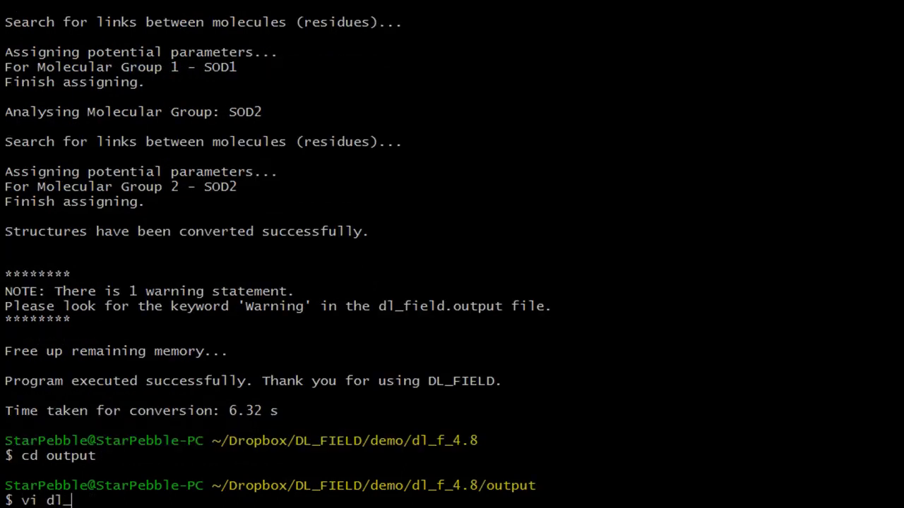
pyautogui.write('poly.FIE')
pyautogui.write('vi')
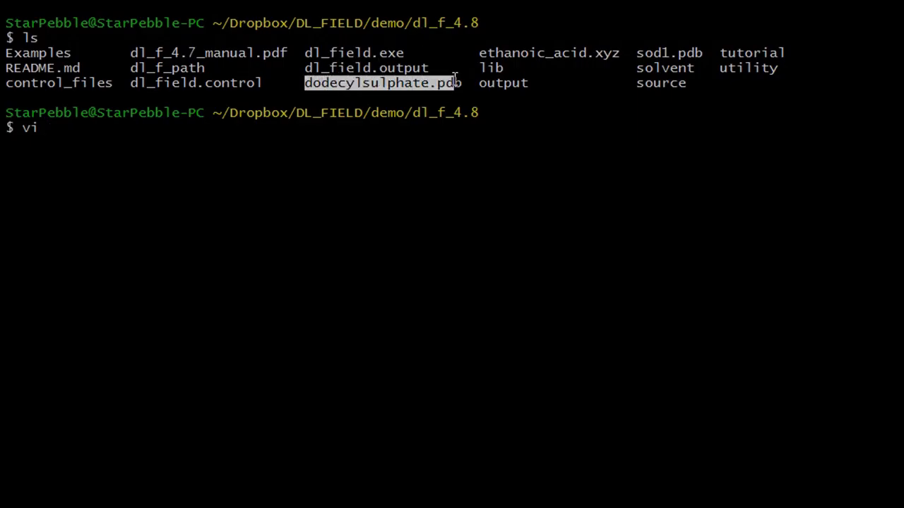
# Open dodecylsulphate.pdb in vi from the prompt.
pyautogui.write('dodecylsulphate.pdb')
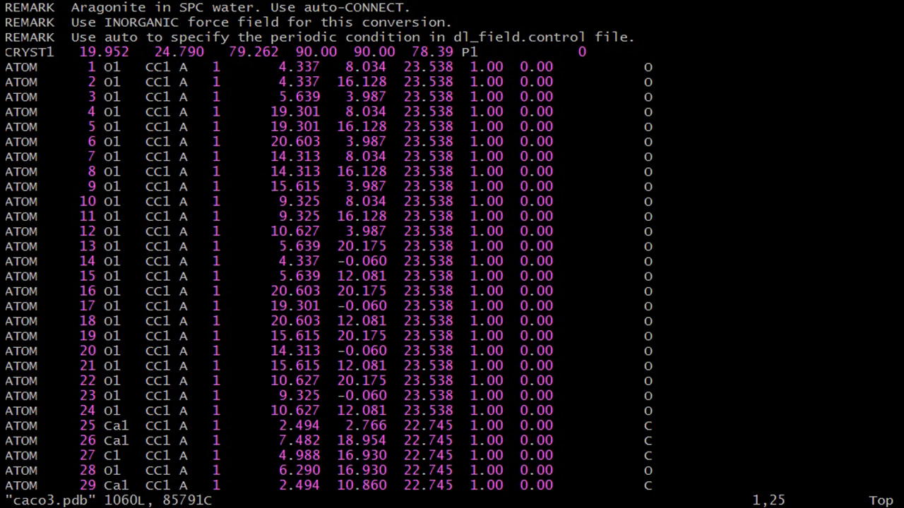
pyautogui.moveTo(183, 30)
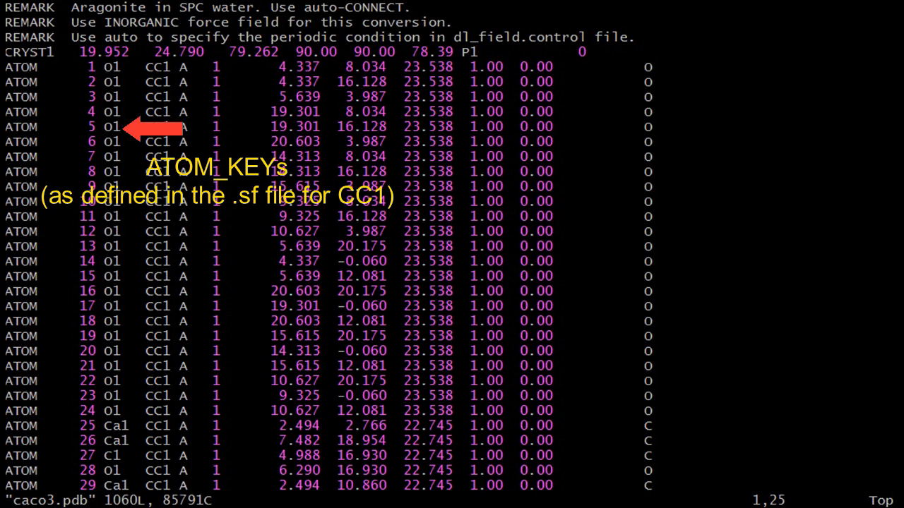
pyautogui.moveTo(182, 28)
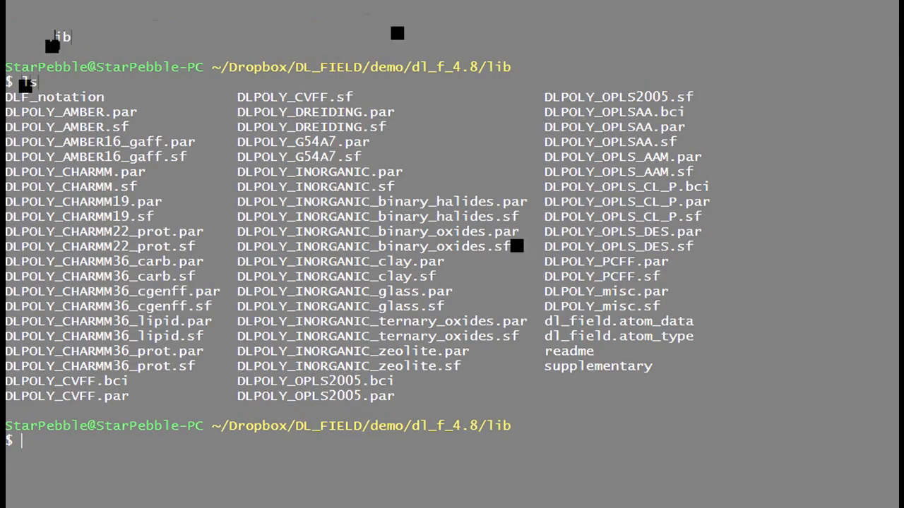
# Open DLPOLY_INORGANIC_ternary_oxides.sf in vim and scroll to the calcium_carbonate1 and water_spc definitions.
pyautogui.write('vi')
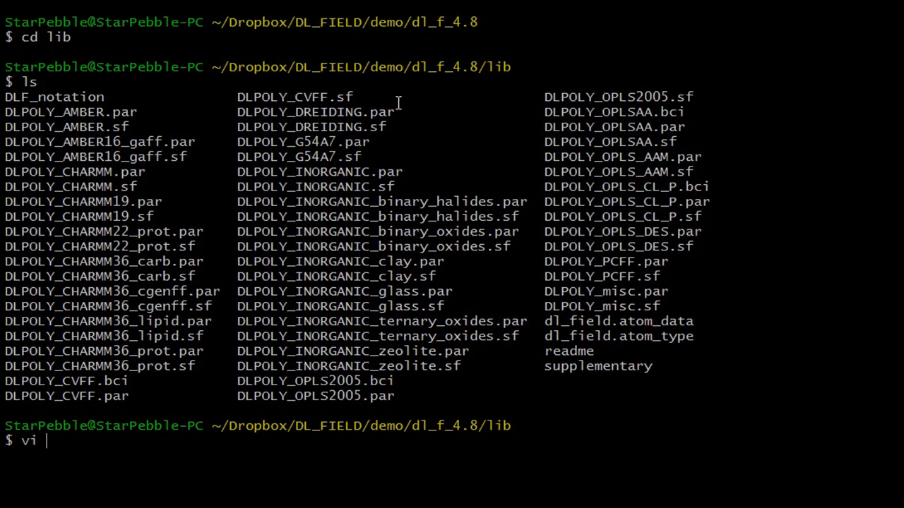
pyautogui.doubleClick(377, 336)
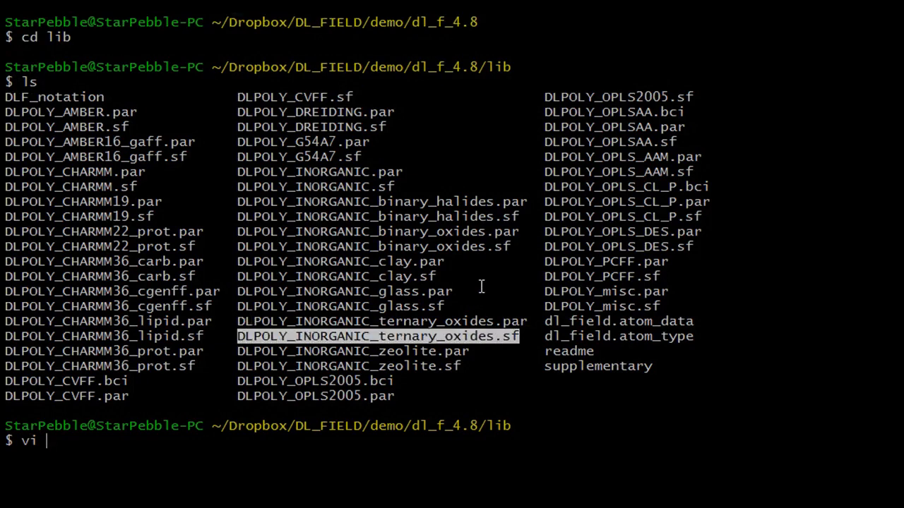
pyautogui.write('DLPOLY_INORGANIC_ternary_oxides.sf')
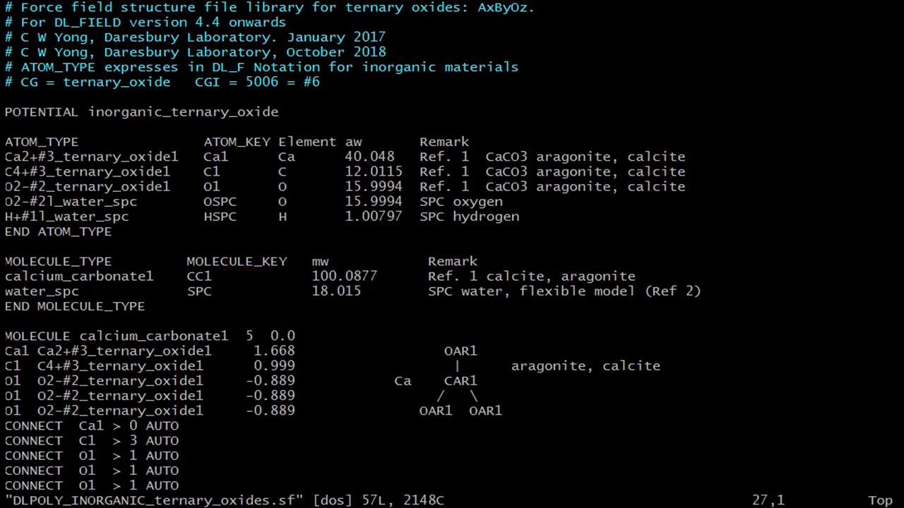
pyautogui.scroll(-3)
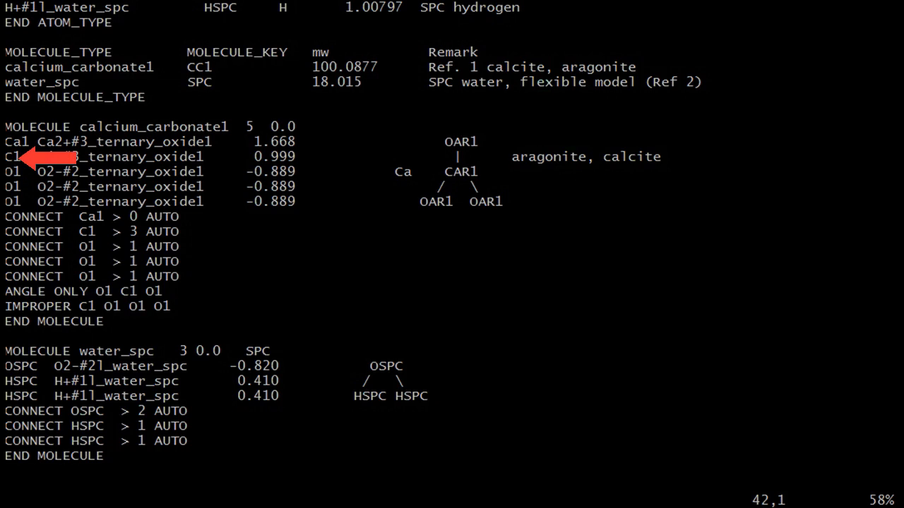
pyautogui.moveTo(885, 350)
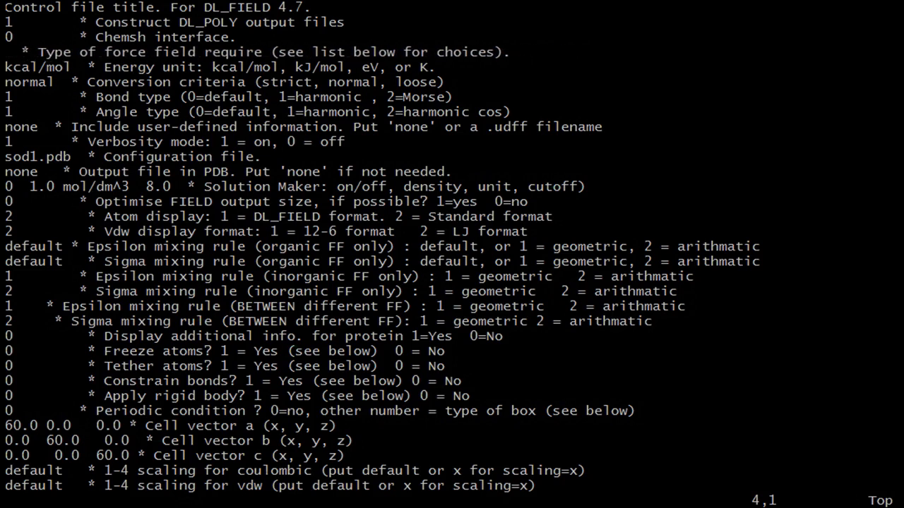
# Retype the control file's force field entry as inorganic_ternary_oxide.
pyautogui.write('inorganic_terna')
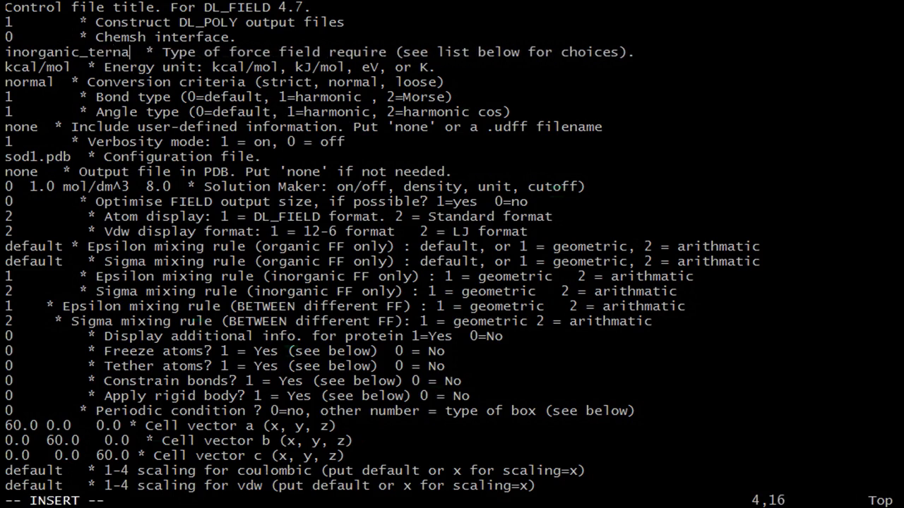
pyautogui.write('ry_oxi')
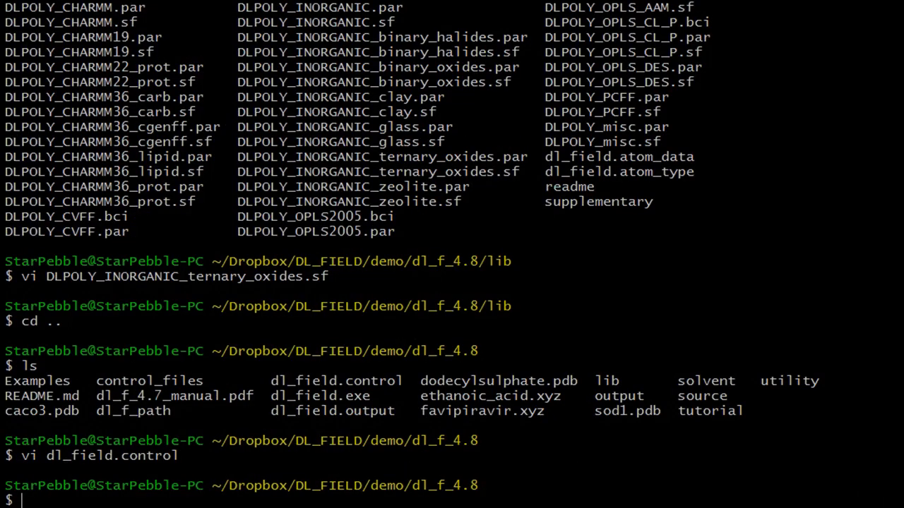
# Run ./dl_field and start opening the generated dl_poly output file in vi.
pyautogui.write('./dl')
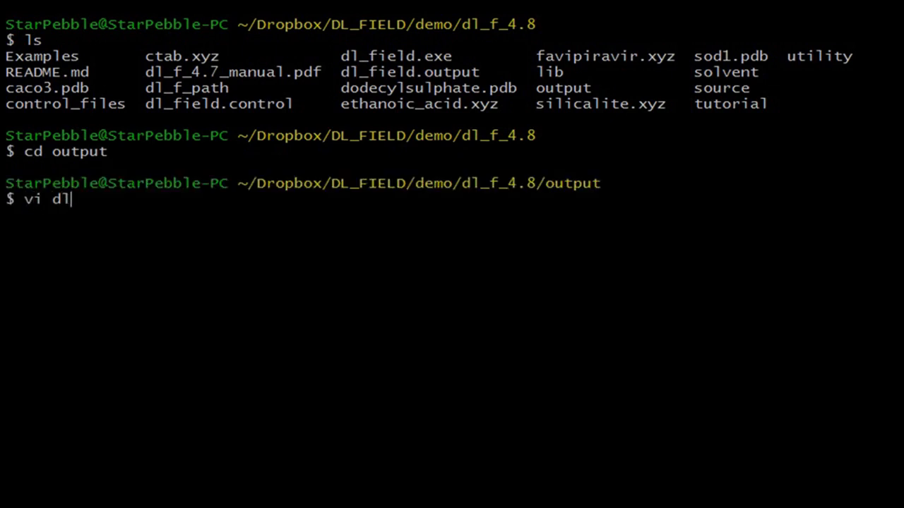
pyautogui.write('_poly.C')
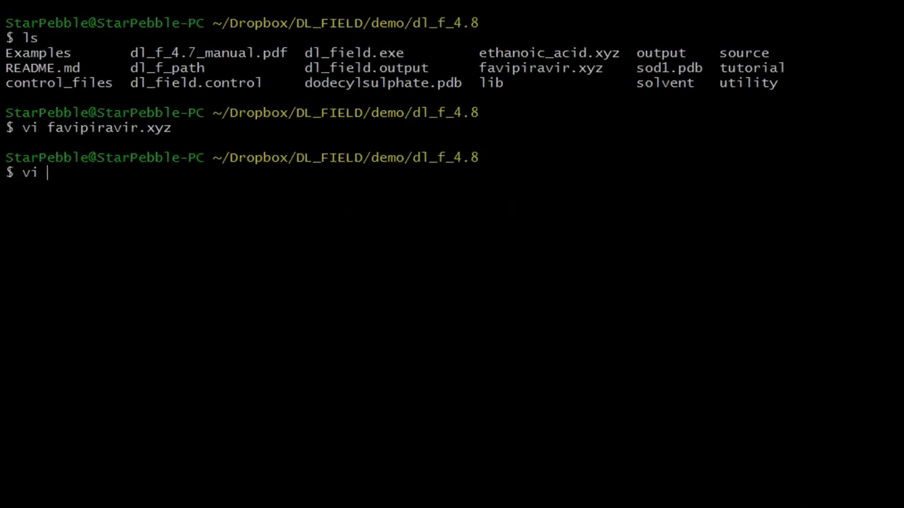
# Open dl_field.control, set opls2005 and favipiravir.xyz as configuration, and save with :w.
pyautogui.write('dl_field.c')
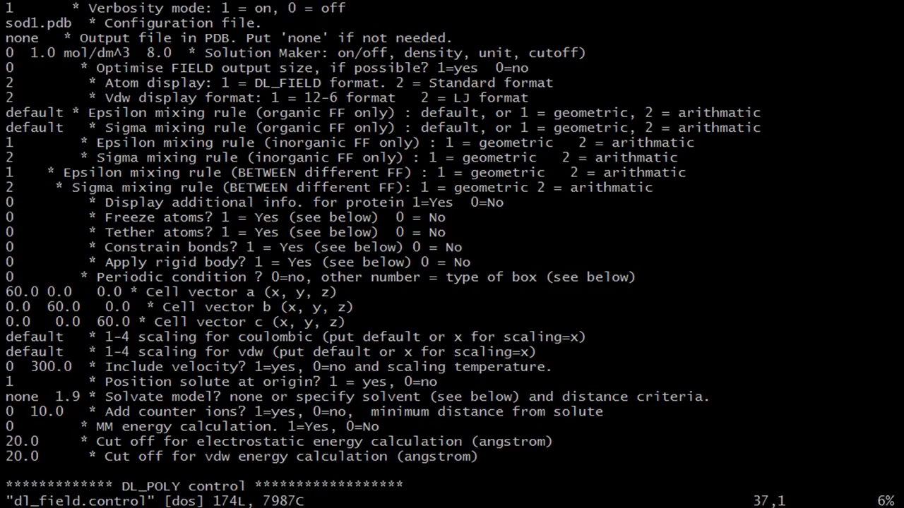
pyautogui.scroll(3)
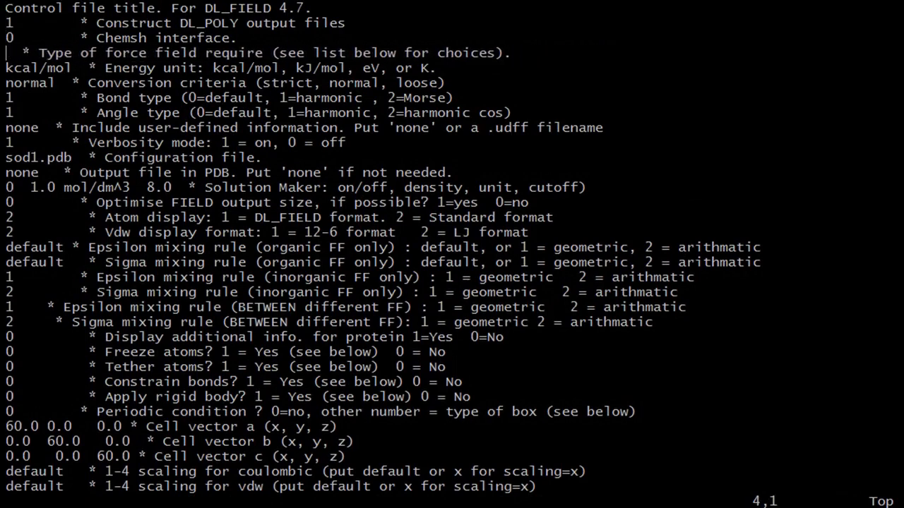
pyautogui.write('opls20005')
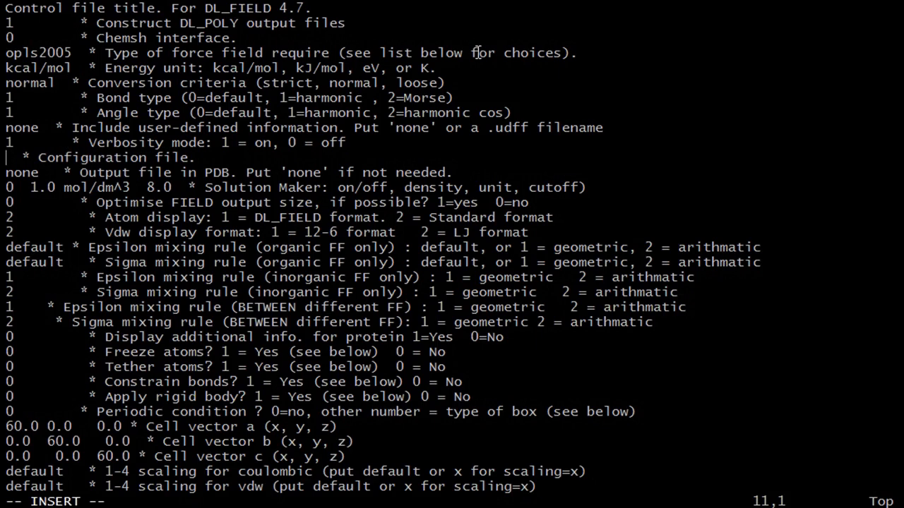
pyautogui.write('favipiravir.xyz')
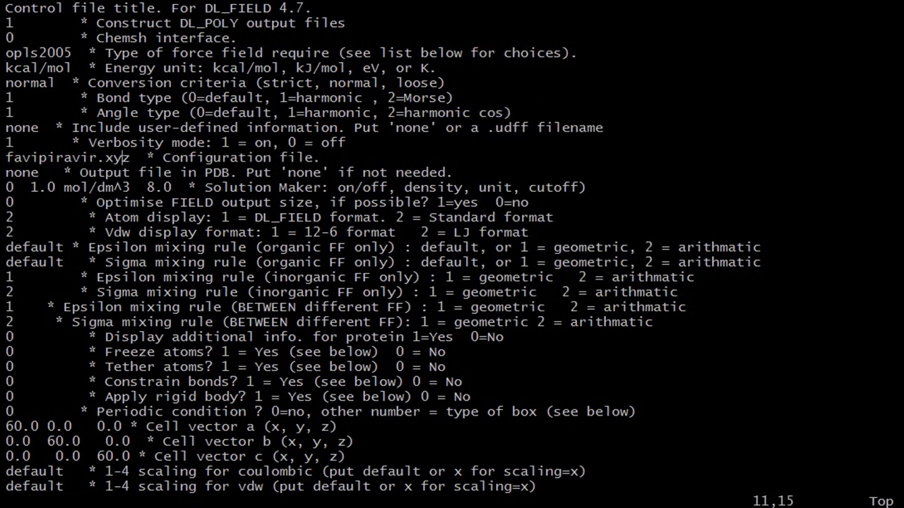
pyautogui.write(':w')
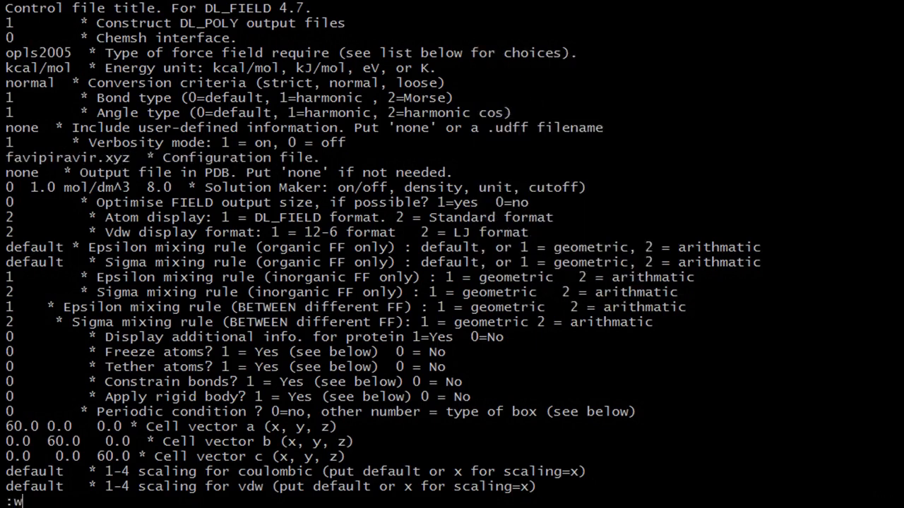